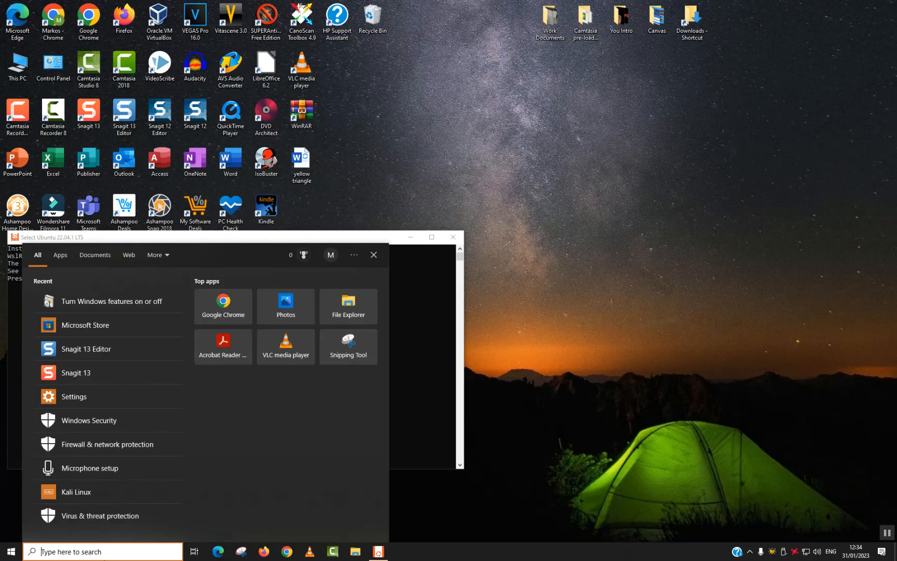
Search 'turn windows' and open 'Turn Windows features on or off'.
type("turn windows")
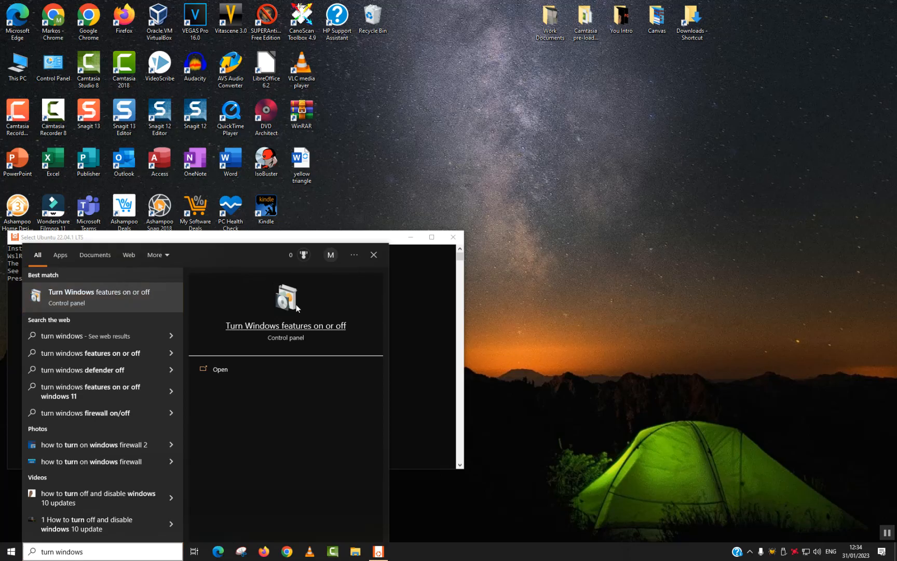
left_click(220, 368)
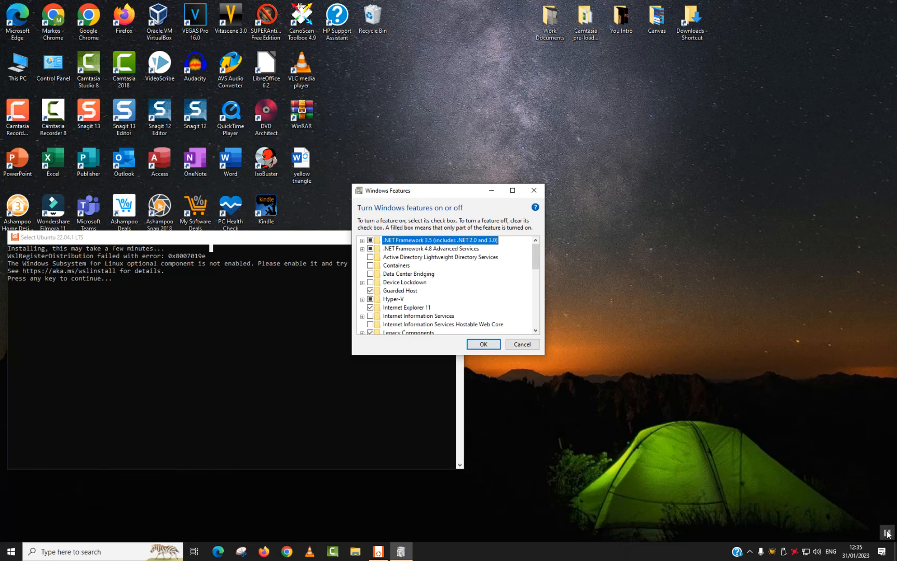
Tick Windows Subsystem for Linux in the feature list and confirm with OK.
scroll("down", 3)
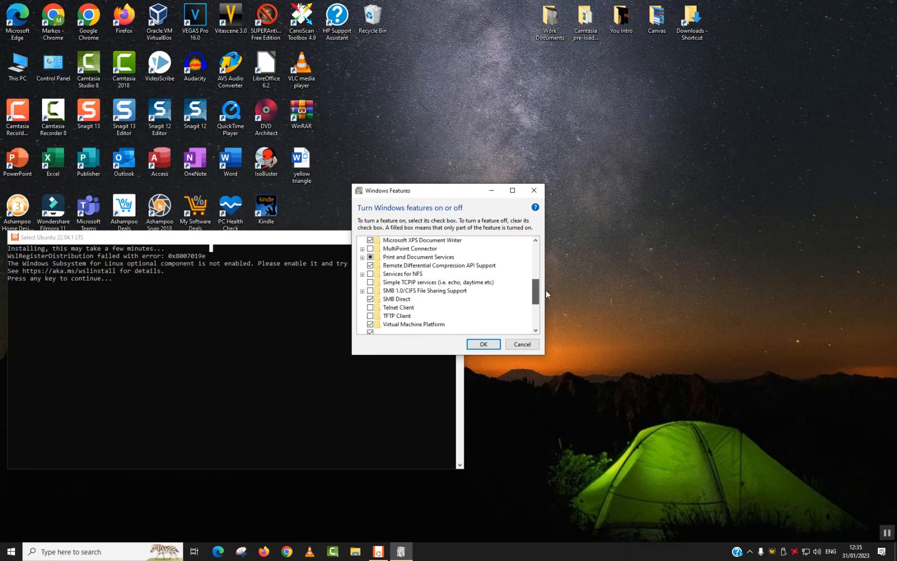
scroll("down", 3)
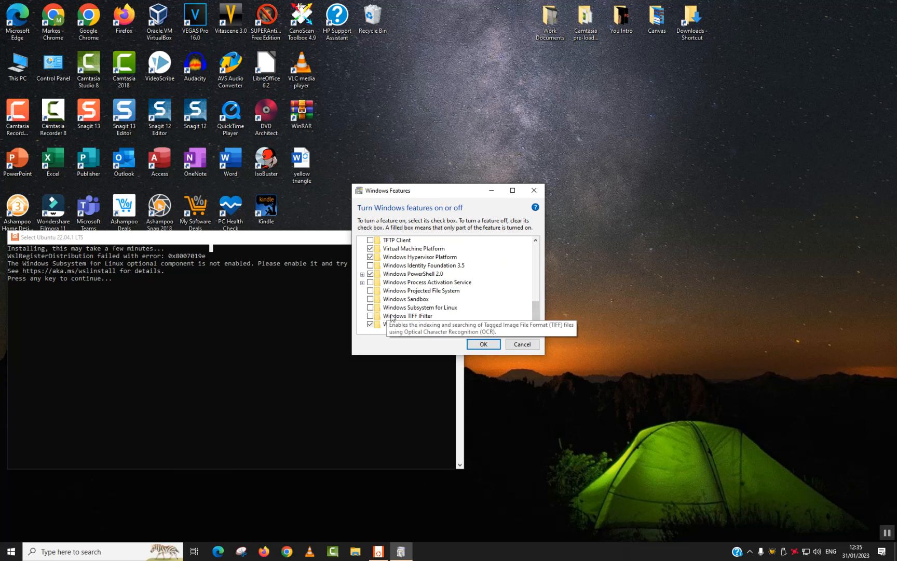
mouse_move(419, 307)
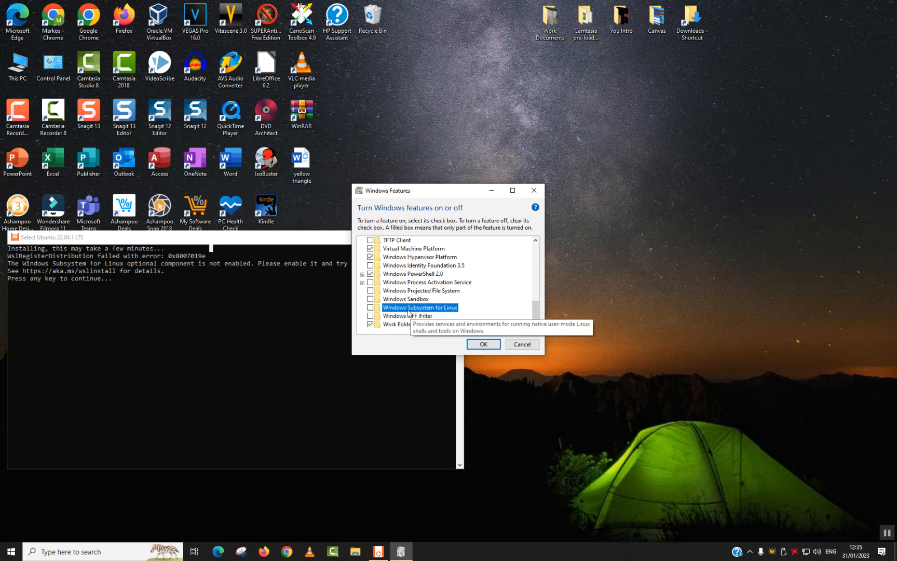
left_click(371, 307)
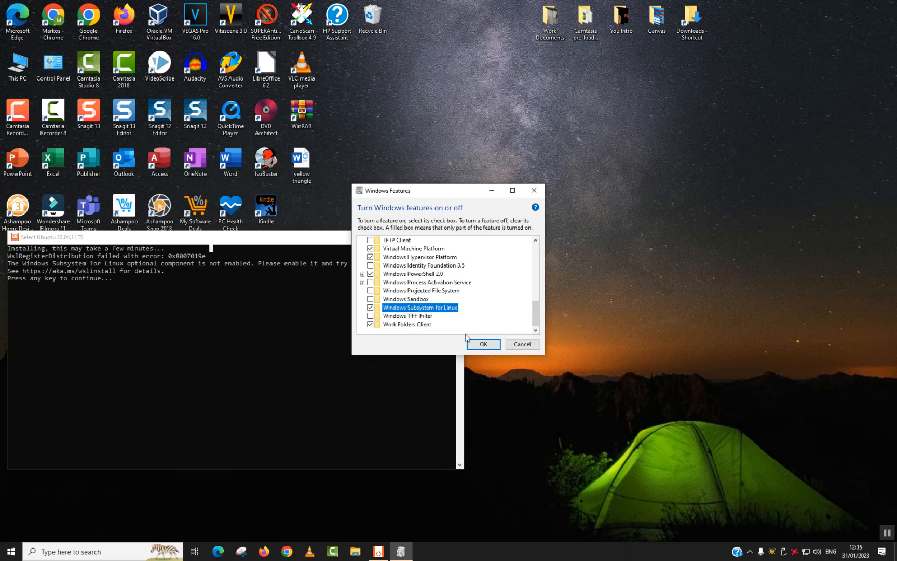
left_click(482, 344)
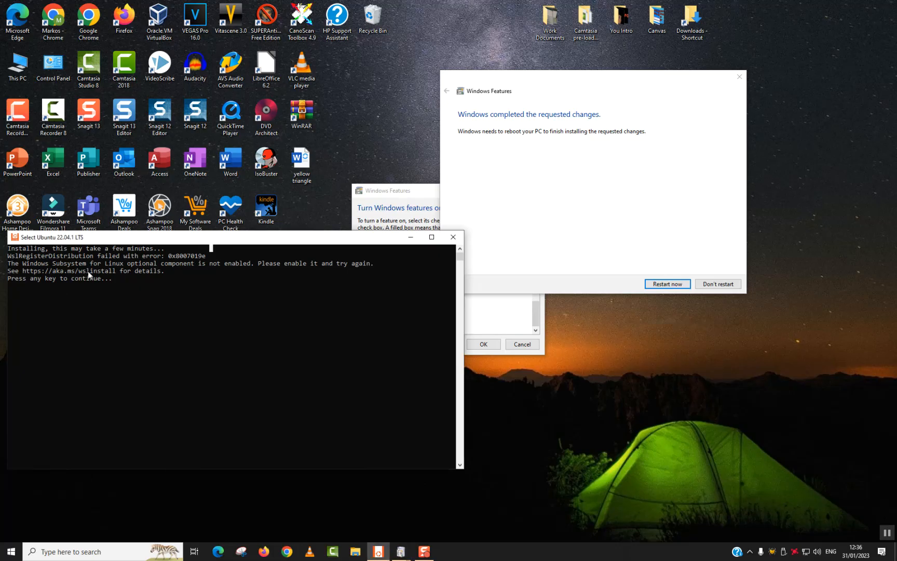
mouse_move(48, 286)
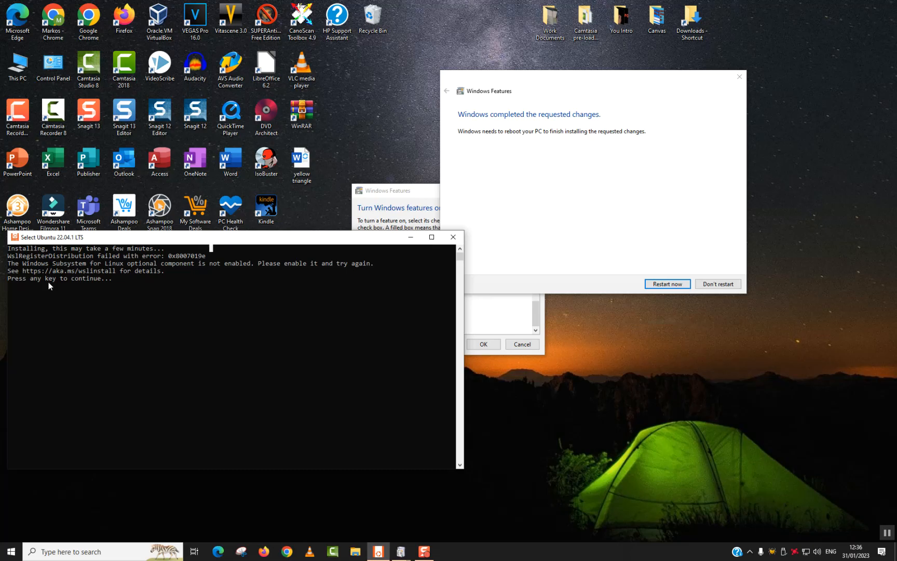
mouse_move(178, 273)
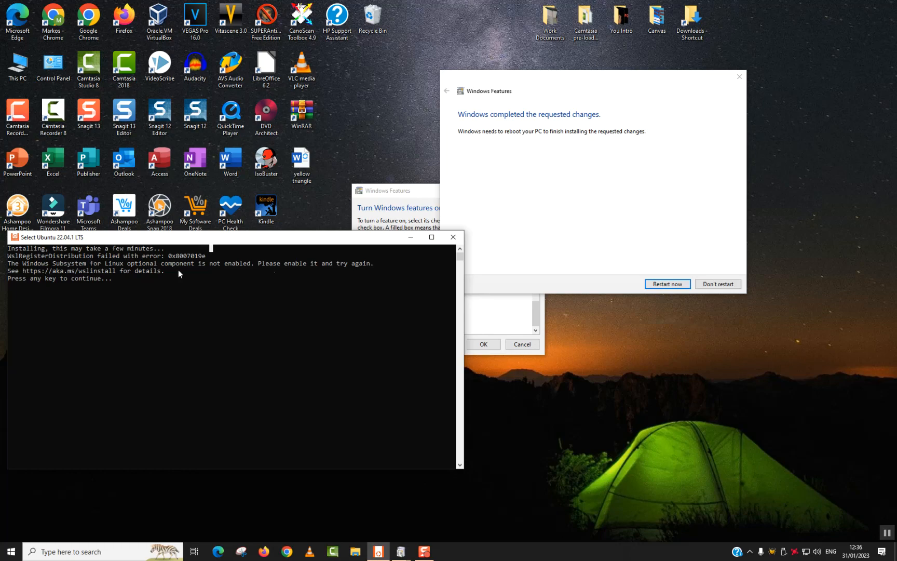